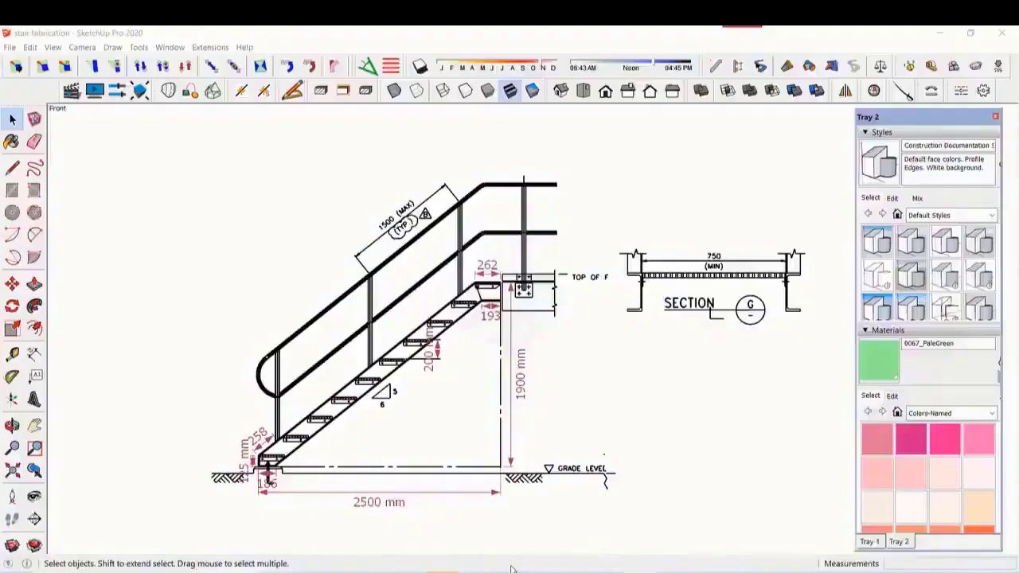
pyautogui.moveTo(513, 529)
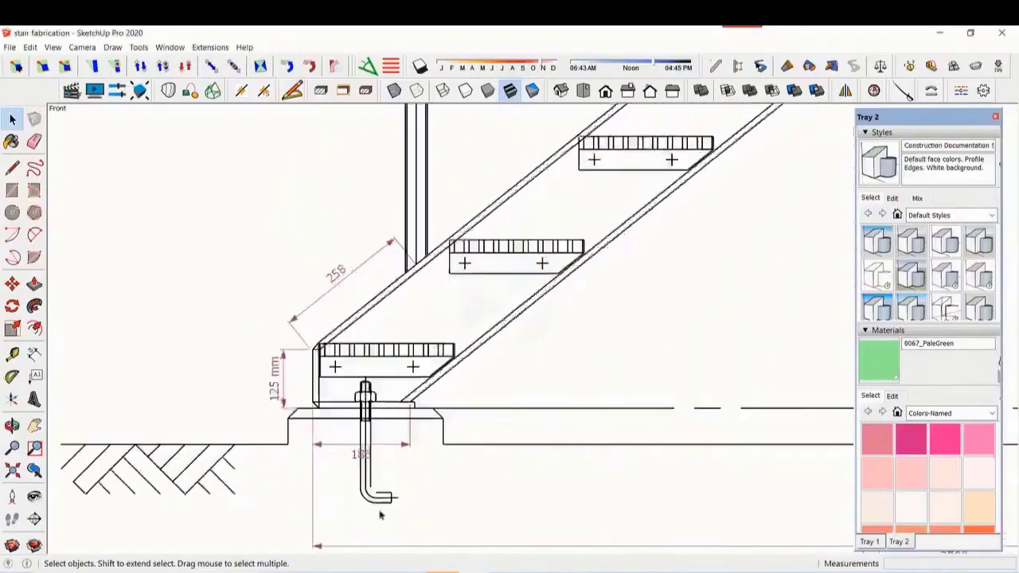
pyautogui.moveTo(261, 520)
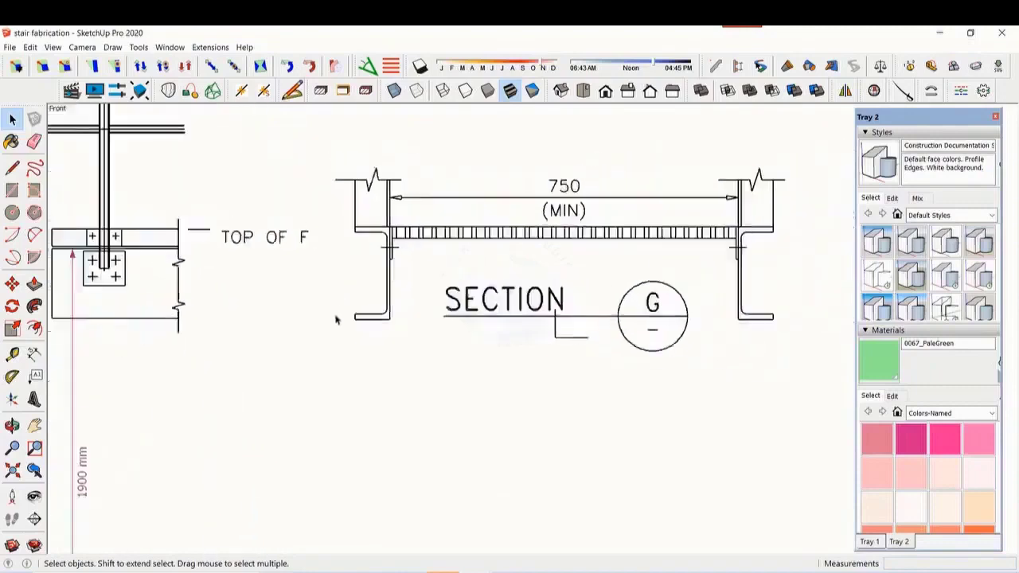
pyautogui.moveTo(608, 257)
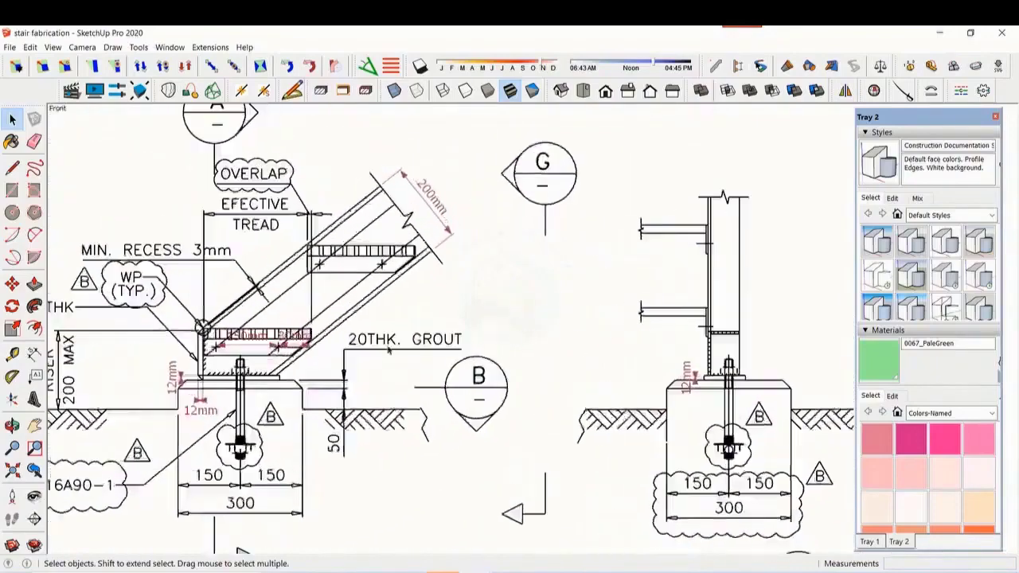
pyautogui.scroll(-3)
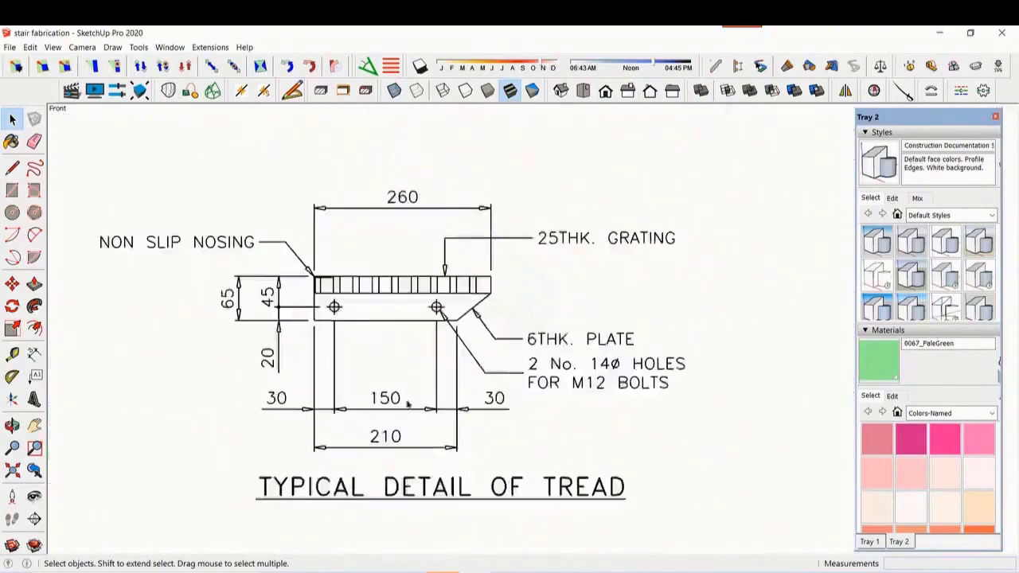
pyautogui.moveTo(200, 516)
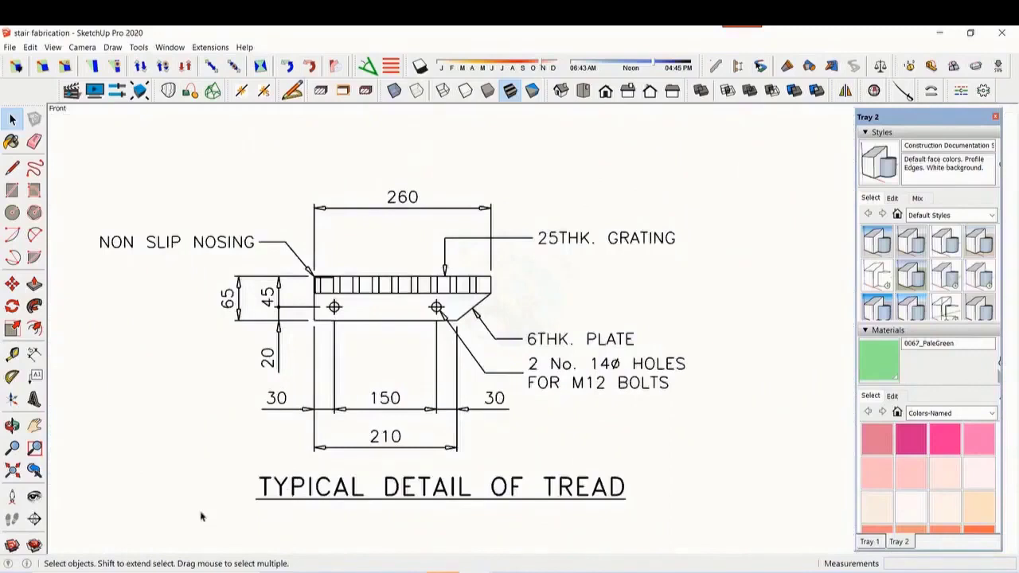
pyautogui.moveTo(187, 439)
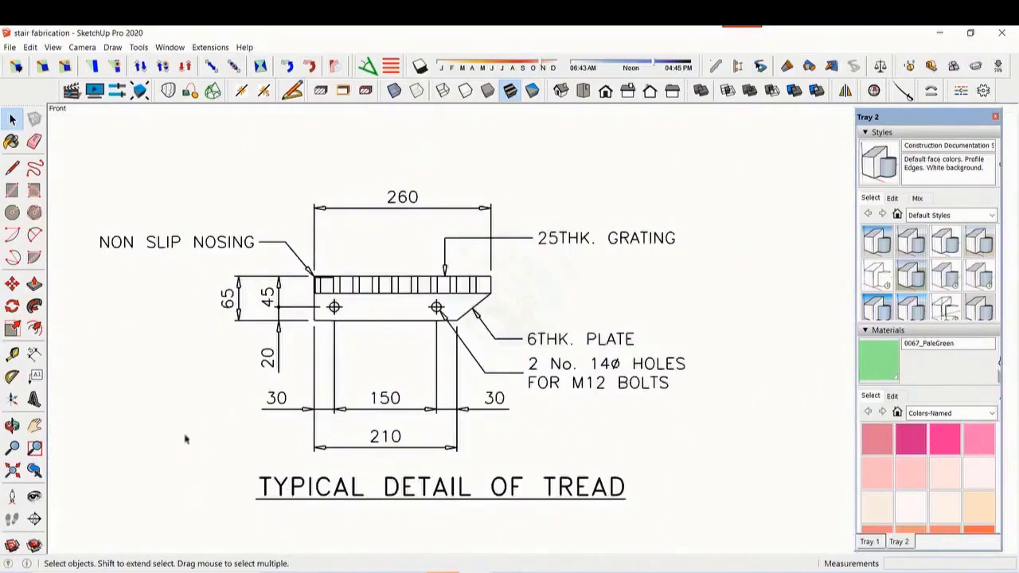